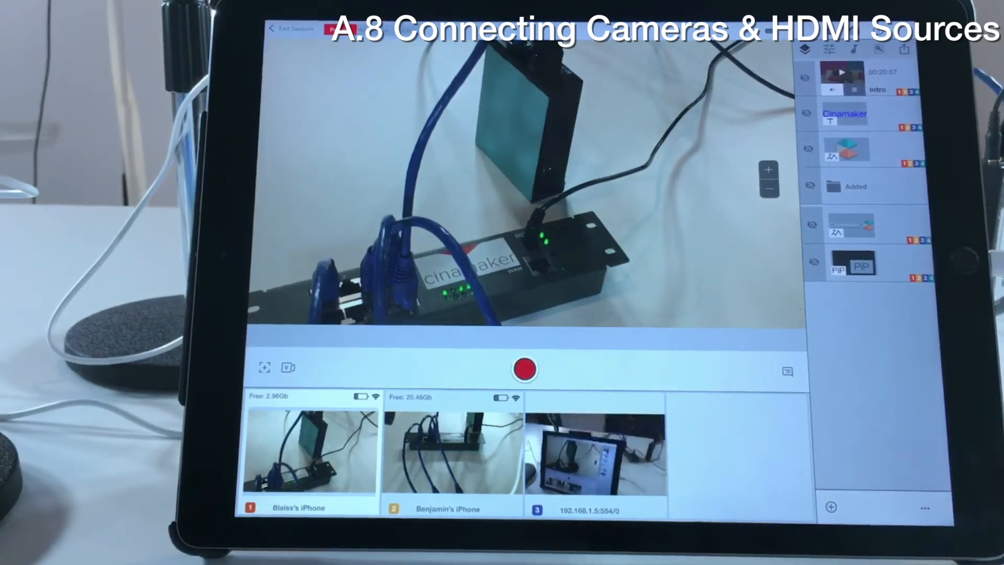
Switch the third source tile, the 192.168.1.5:554/0 network stream, into the main program view.
left_click(592, 458)
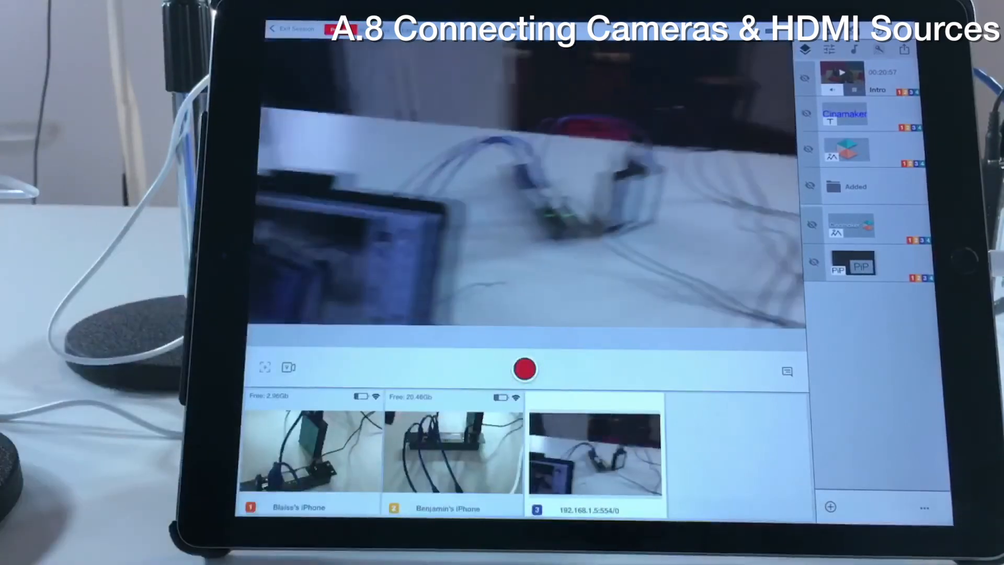